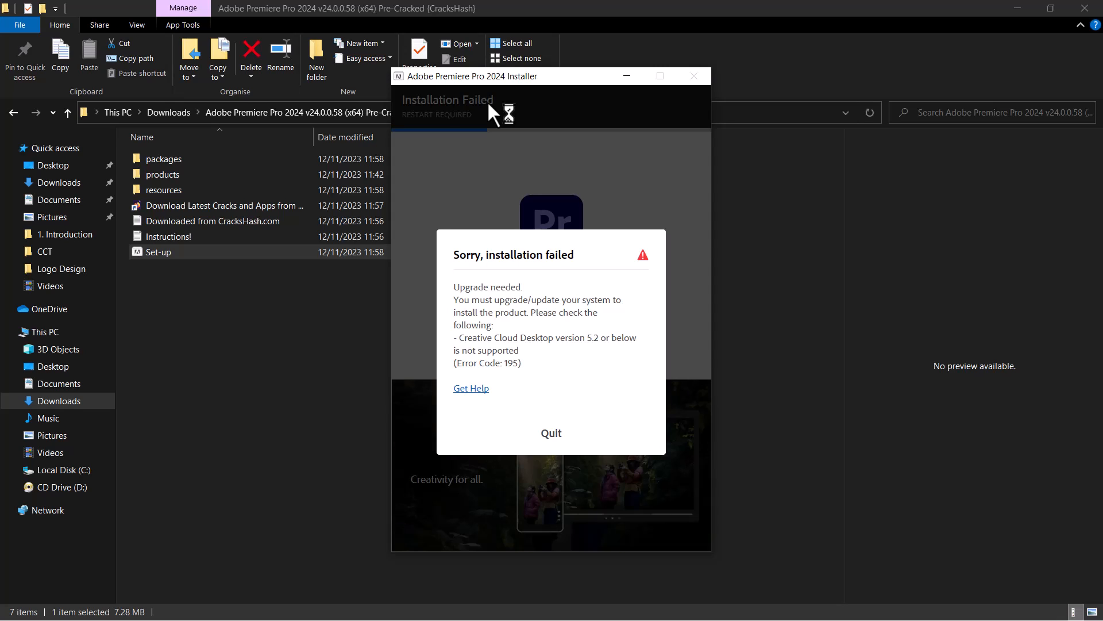
Quit the failed install and rerun Premiere Pro setup with default language and location
left_click(551, 433)
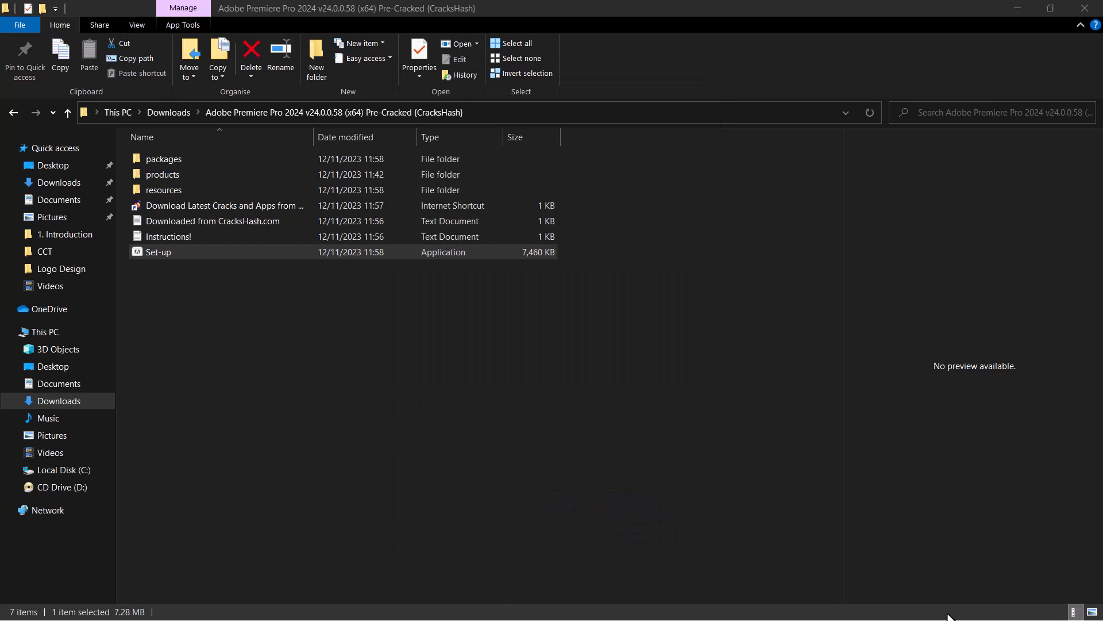
double_click(158, 252)
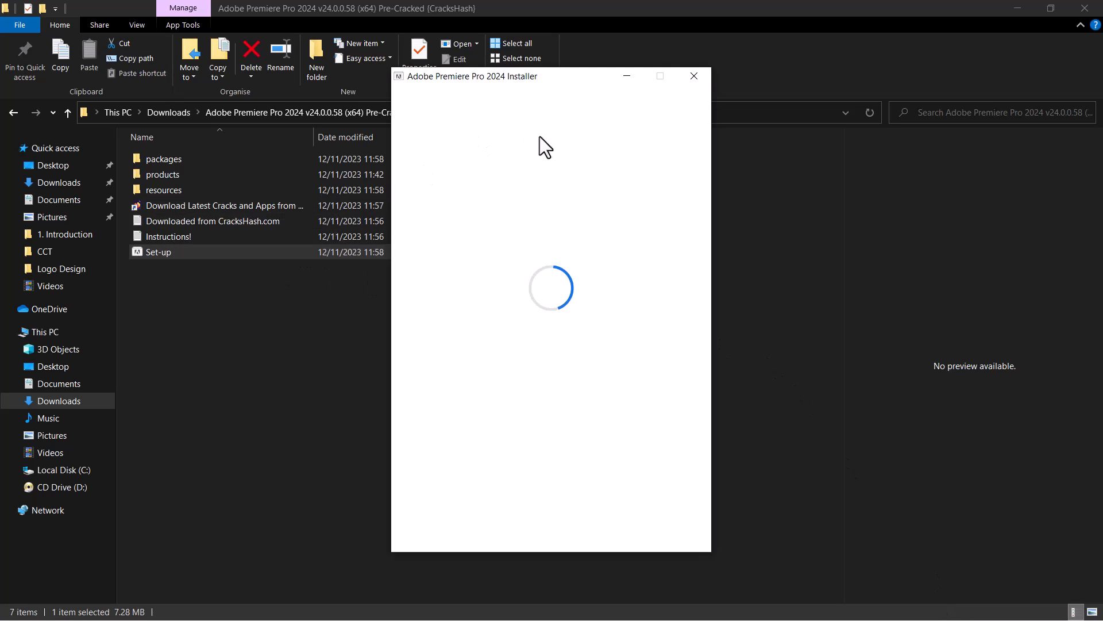
mouse_move(518, 352)
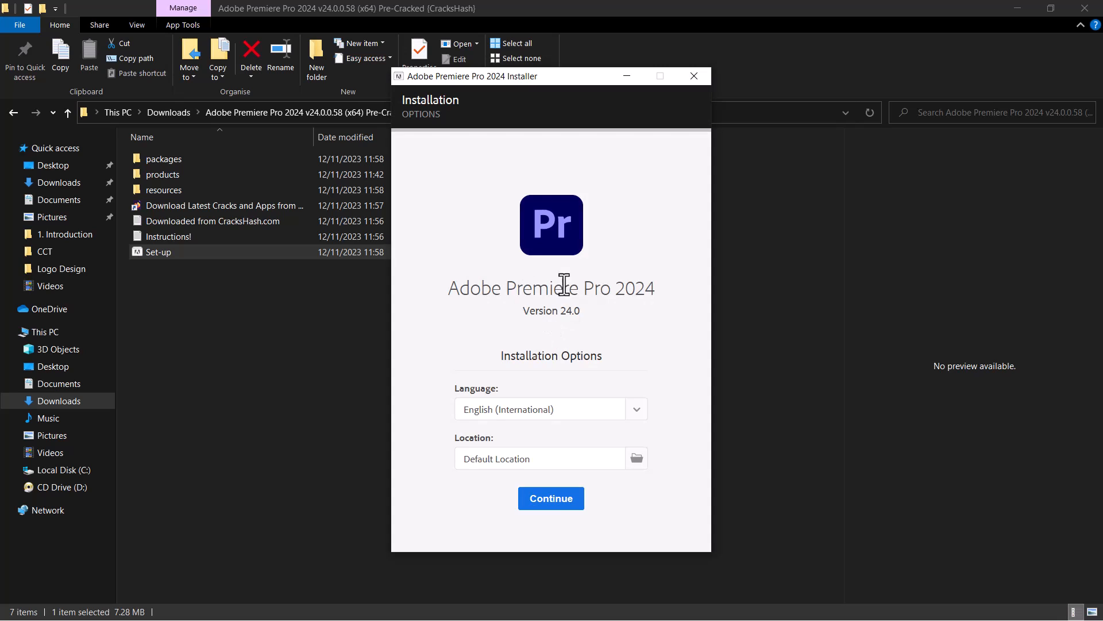
left_click(551, 498)
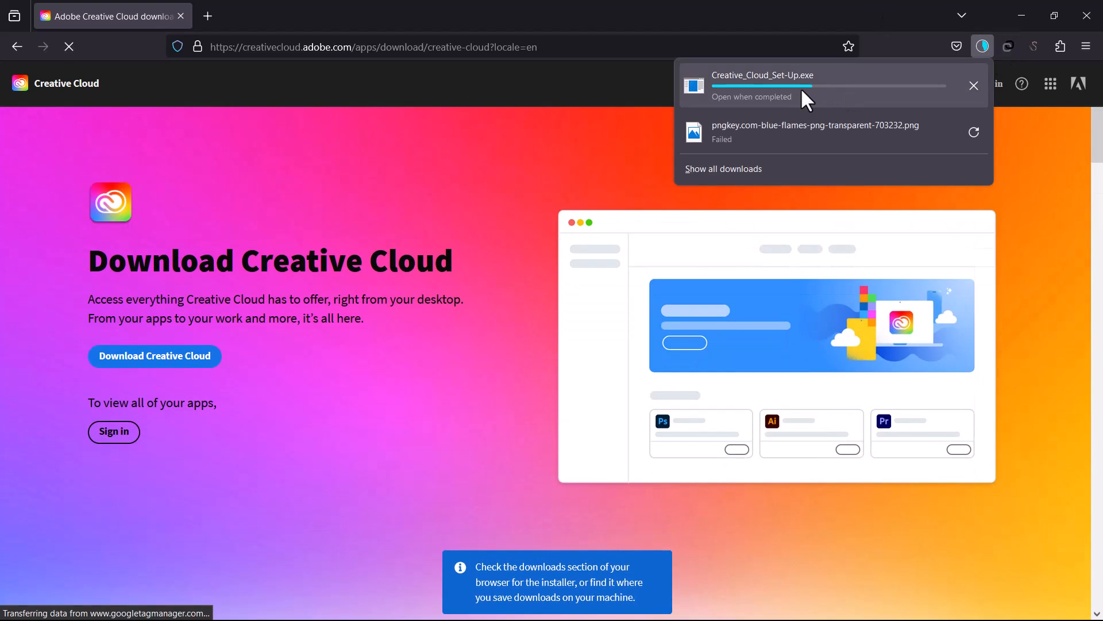
Run the downloaded Creative_Cloud_Set-Up.exe from the security warning
scroll("down", 3)
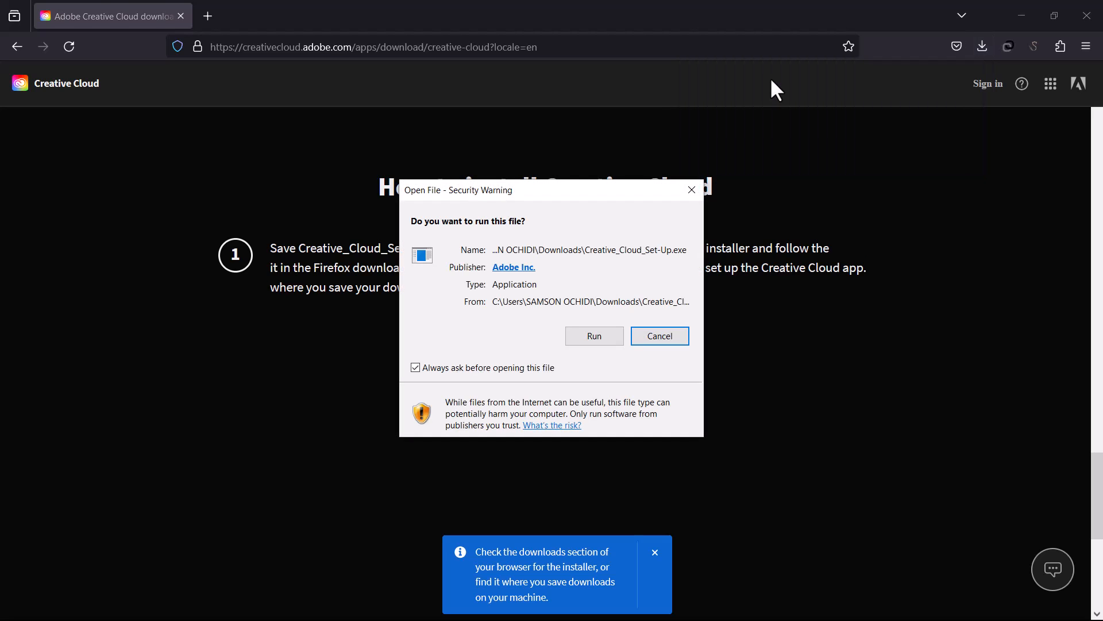
left_click(660, 336)
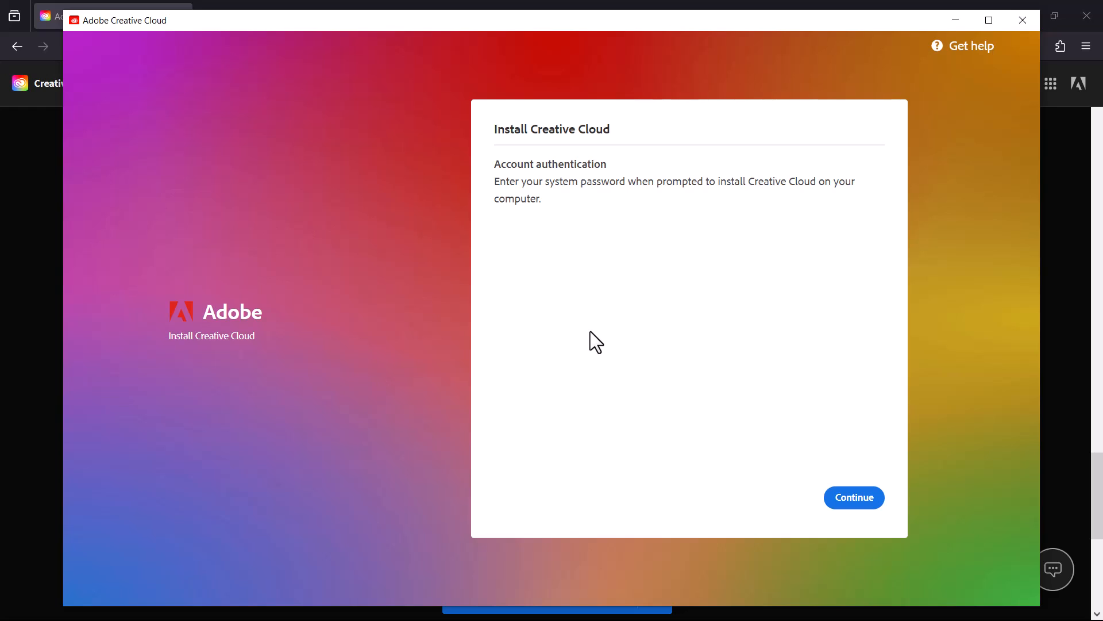
mouse_move(1074, 381)
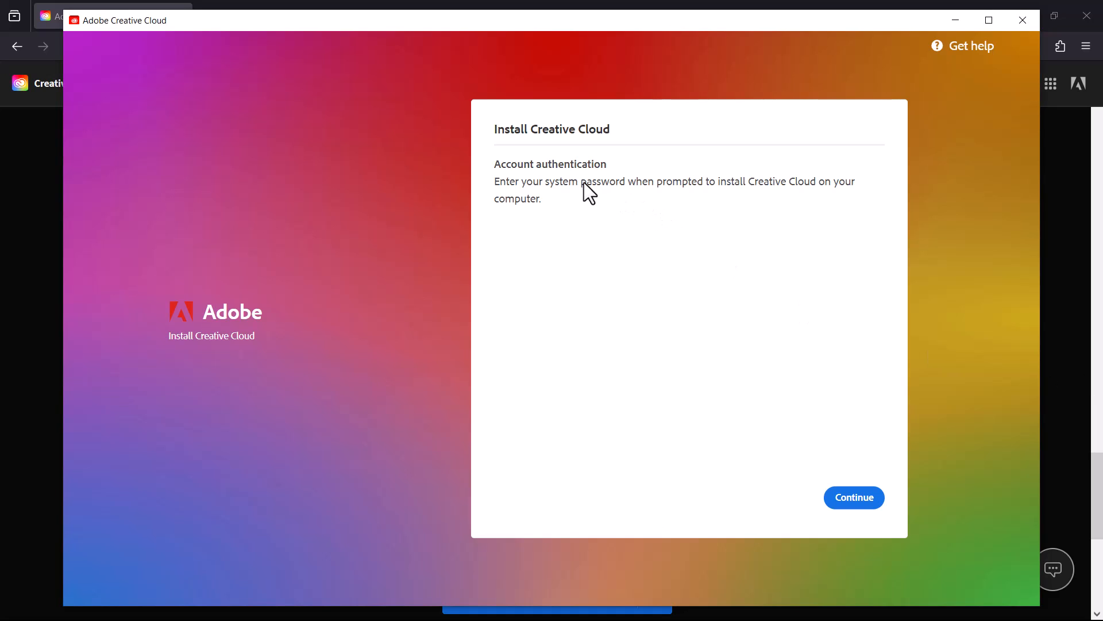
mouse_move(764, 189)
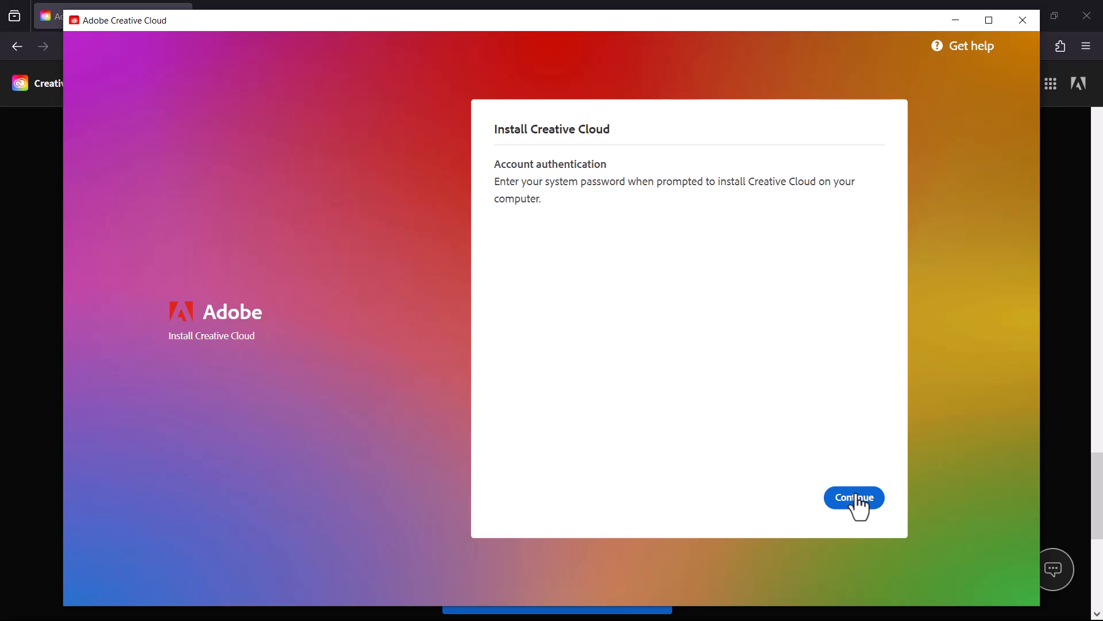
Pass the authentication notice, start installing Creative Cloud, and skip the topics question
left_click(854, 497)
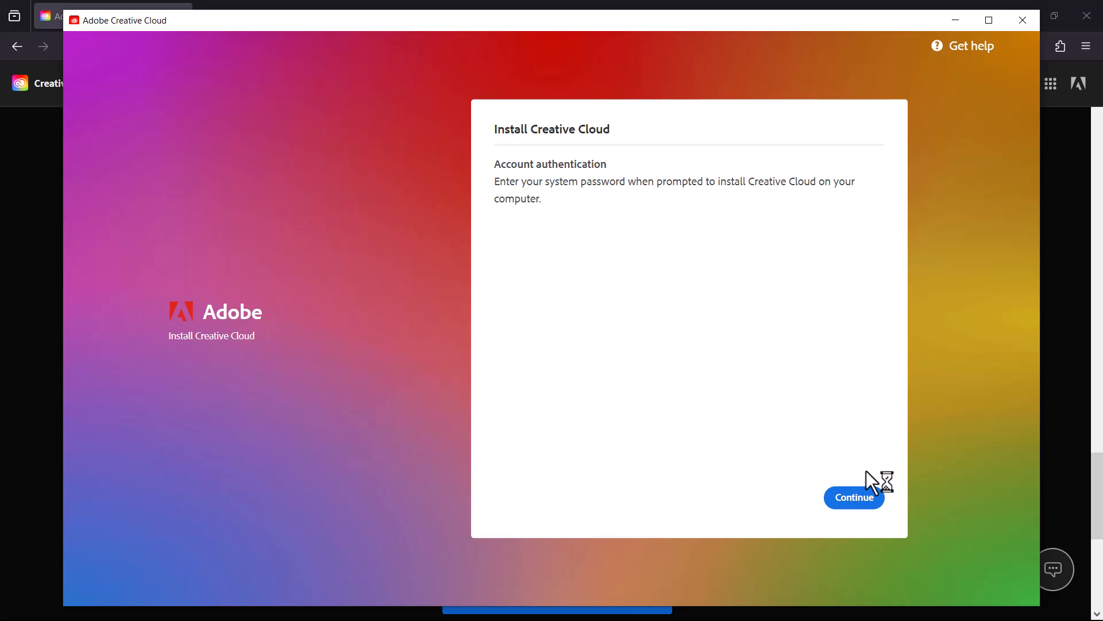
mouse_move(604, 419)
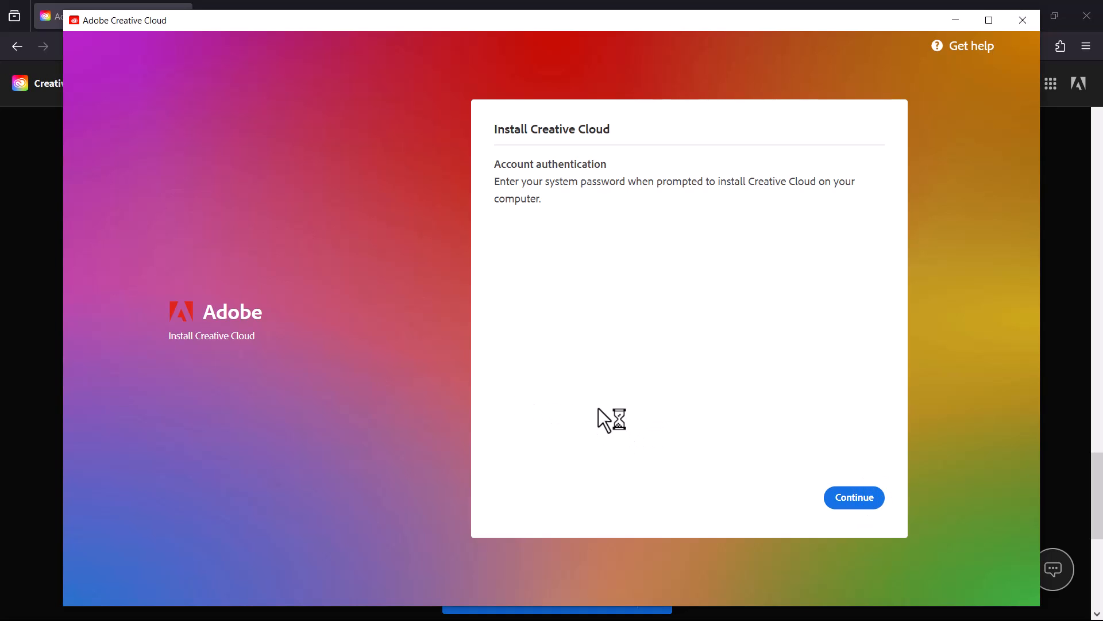
left_click(854, 497)
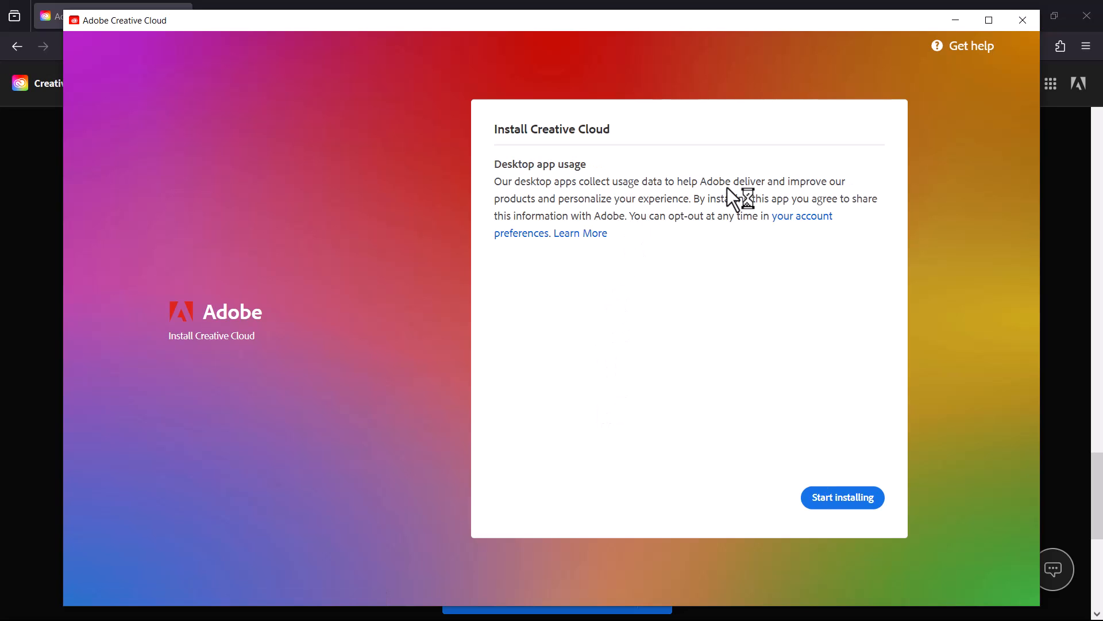
left_click(842, 497)
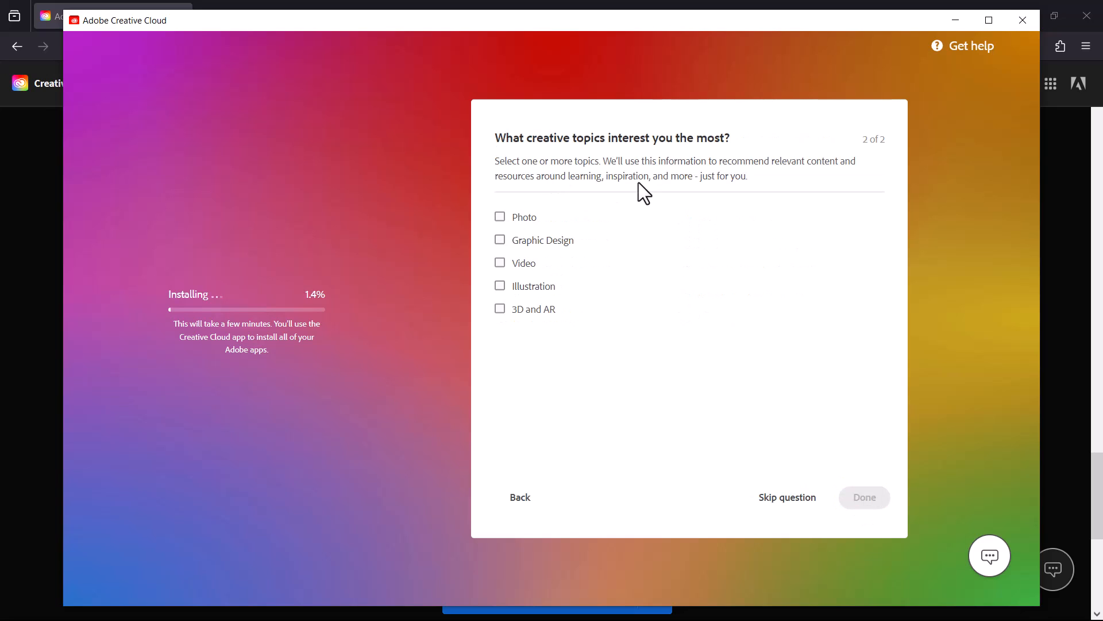
left_click(864, 497)
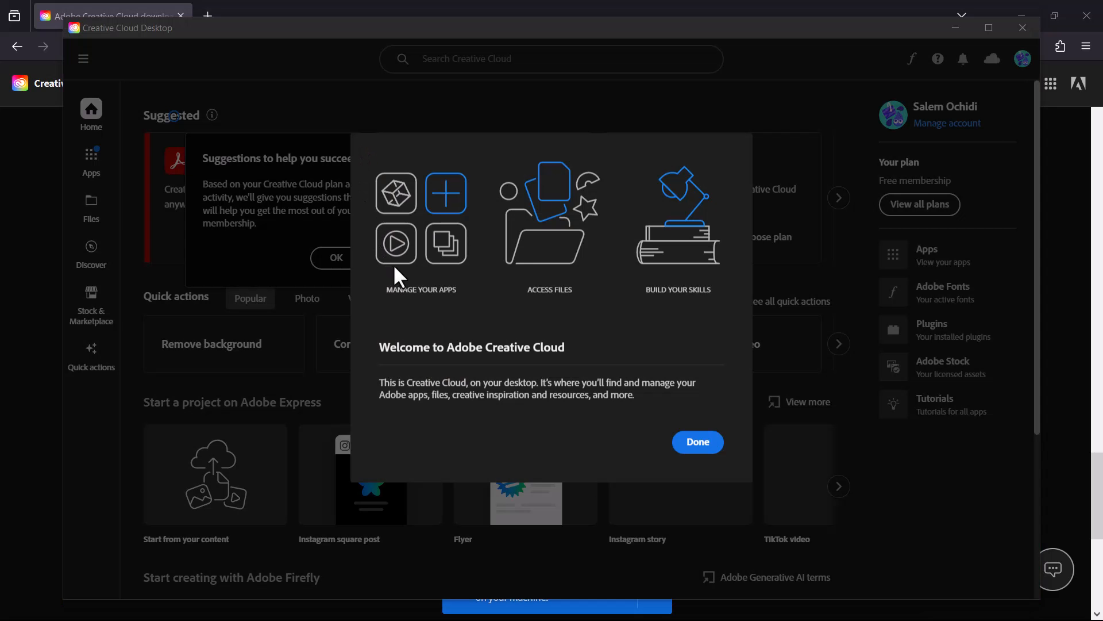
mouse_move(520, 194)
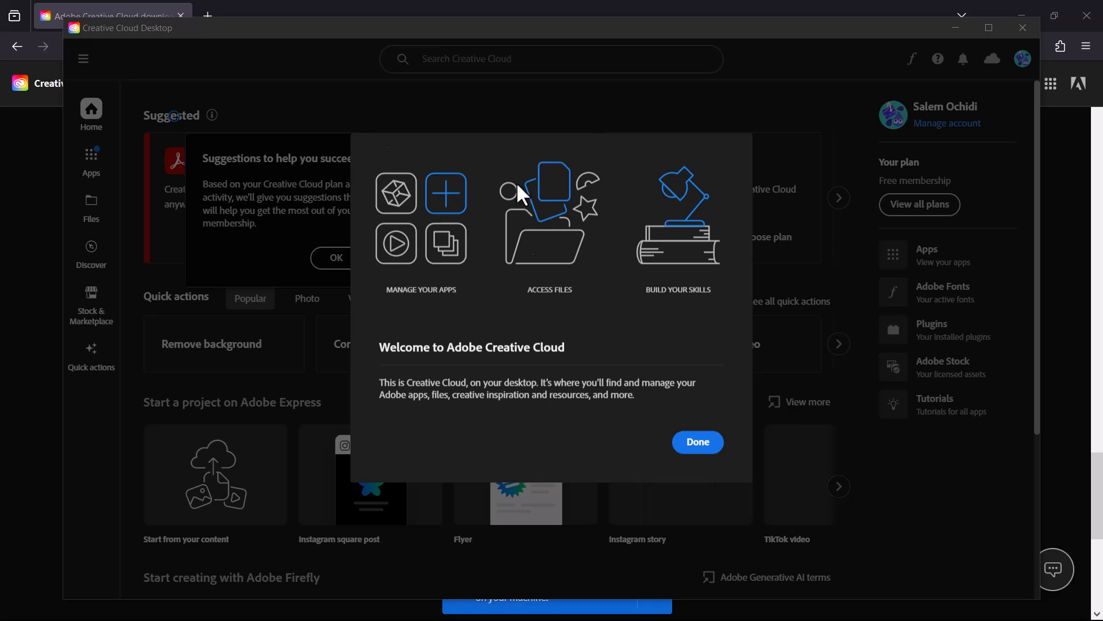
mouse_move(447, 380)
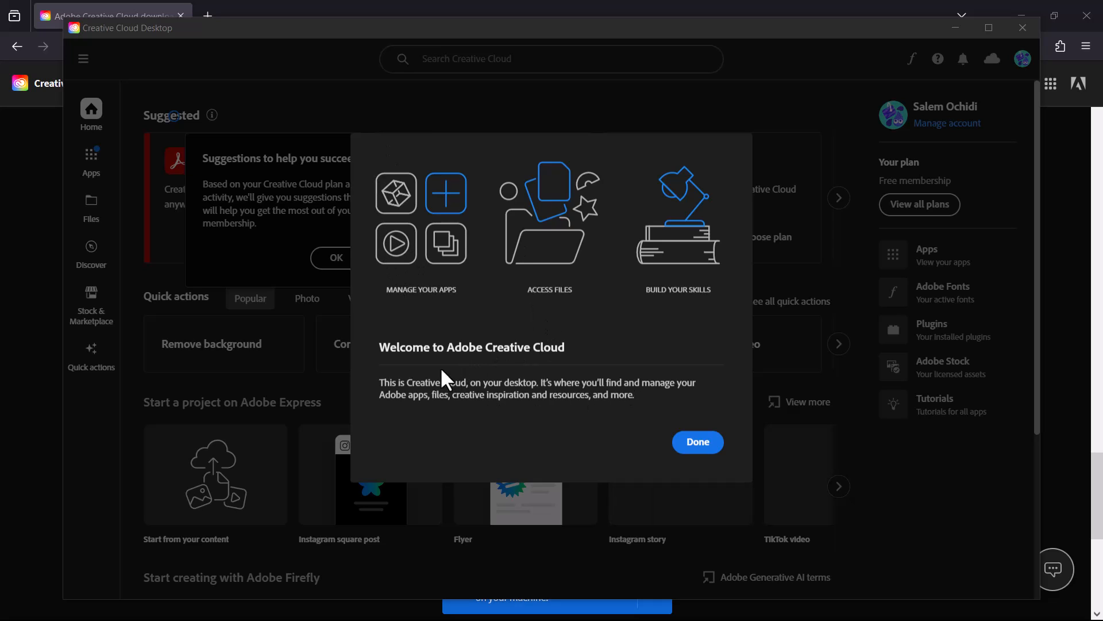
mouse_move(587, 391)
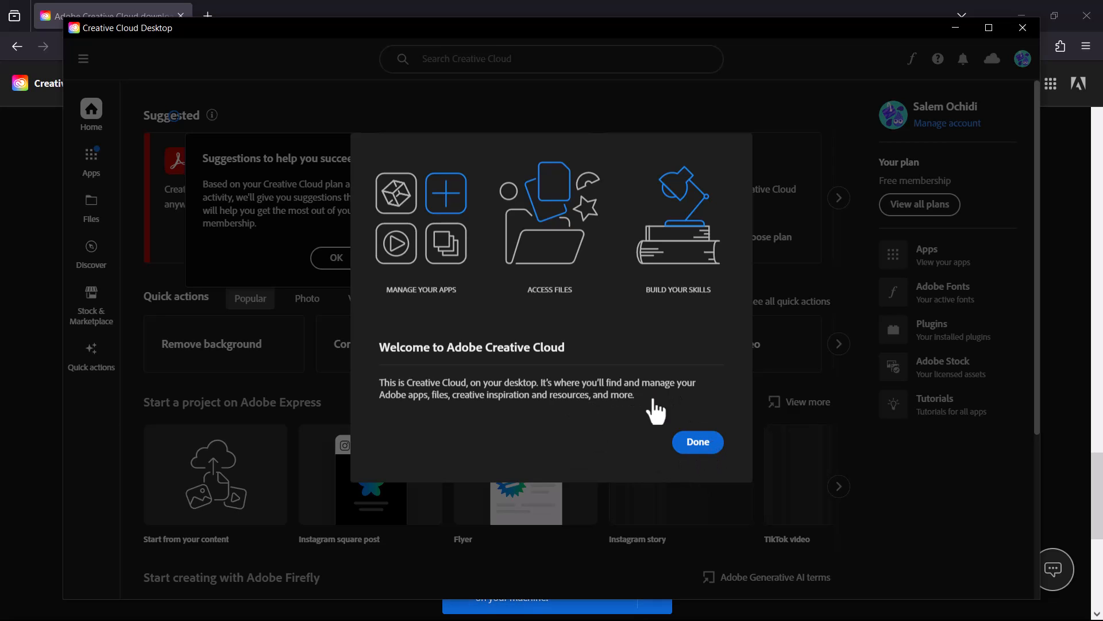
Dismiss the Creative Cloud welcome and suggestions tips and switch to the Premiere Pro folder
left_click(698, 442)
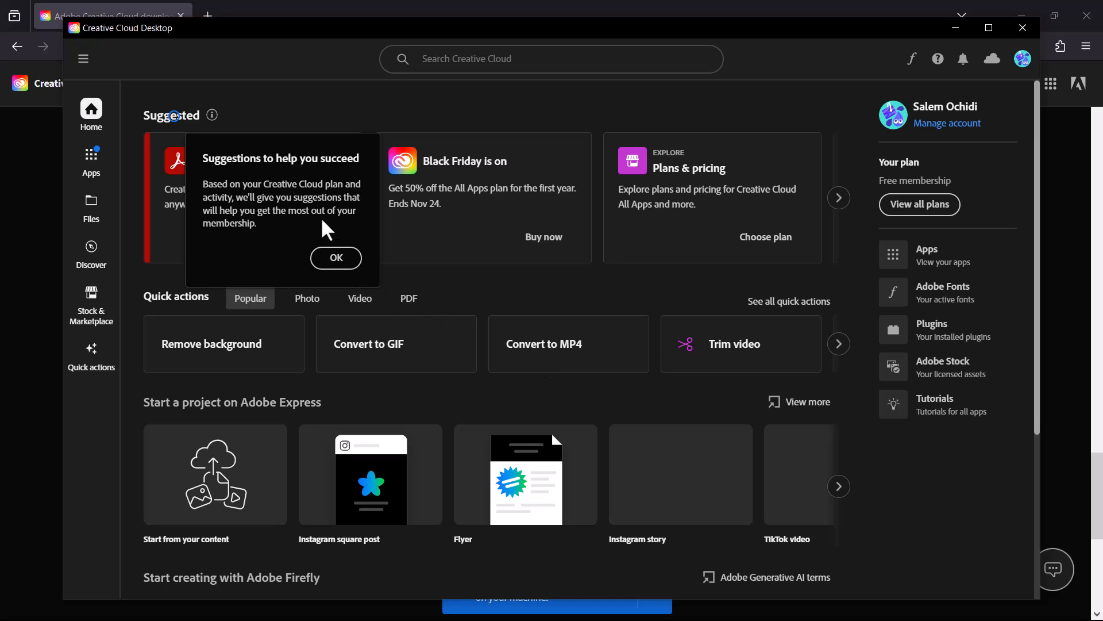
mouse_move(274, 233)
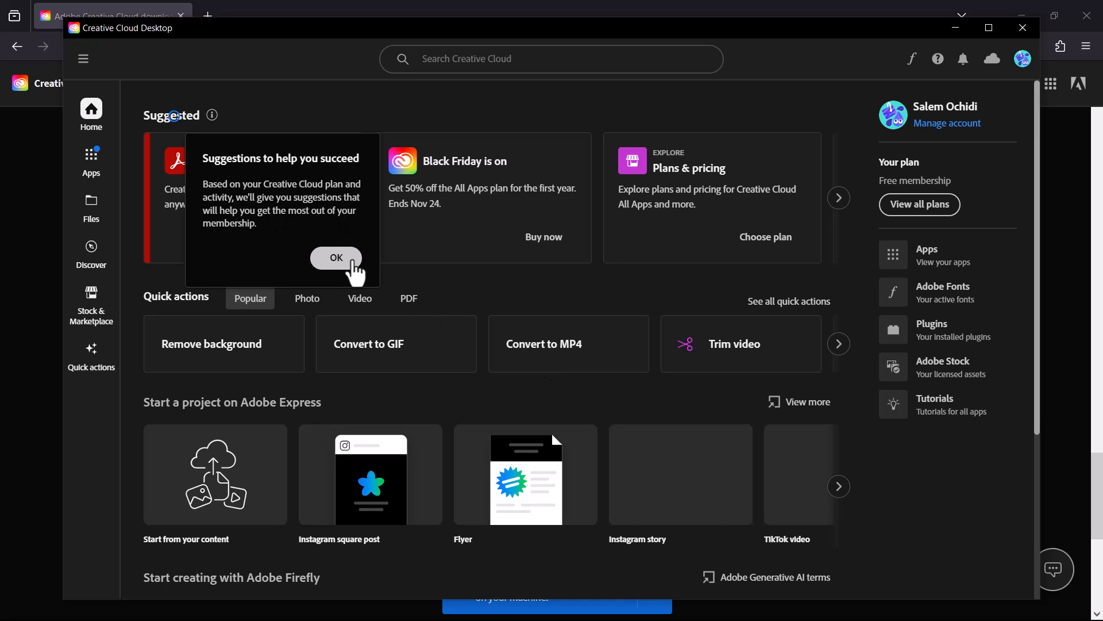
left_click(336, 257)
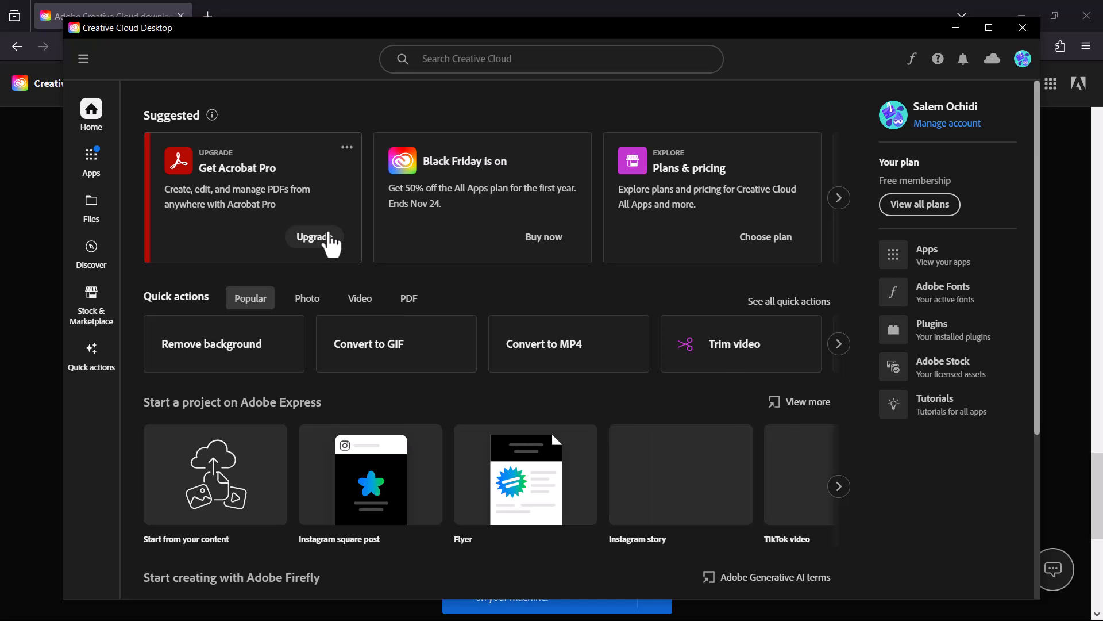
mouse_move(736, 573)
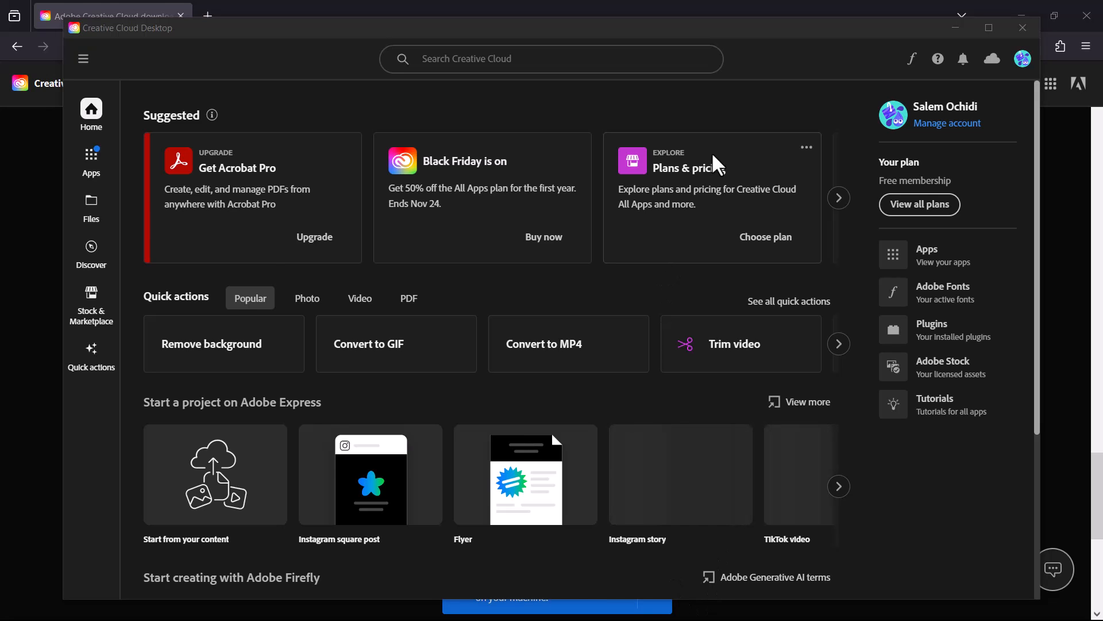
key("alt+tab")
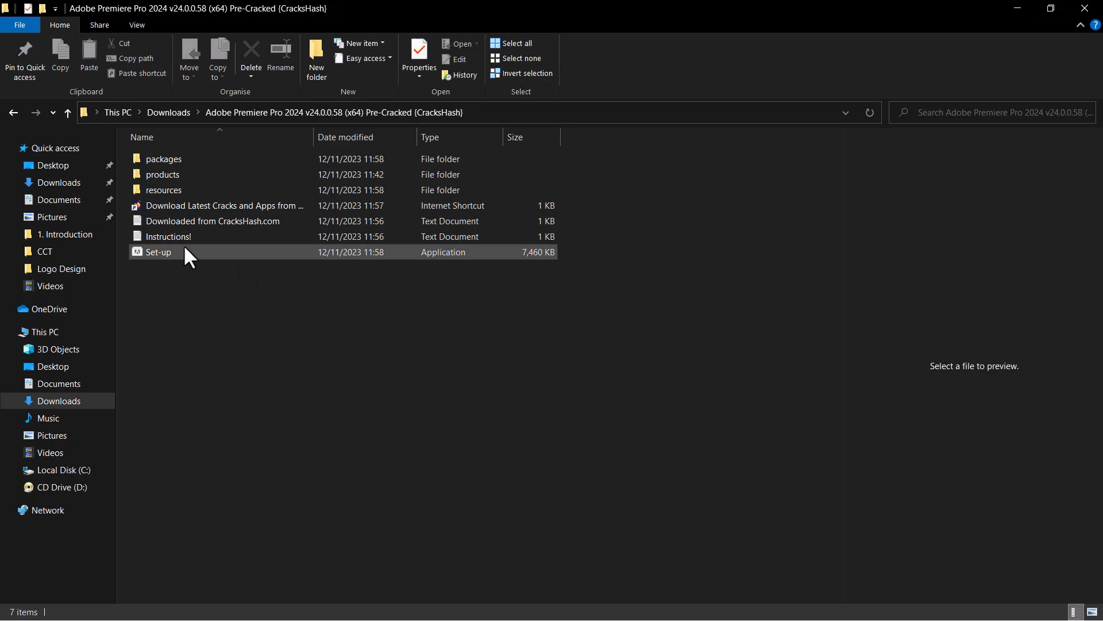
Launch the Premiere Pro 2024 Set-up application from File Explorer
left_click(158, 251)
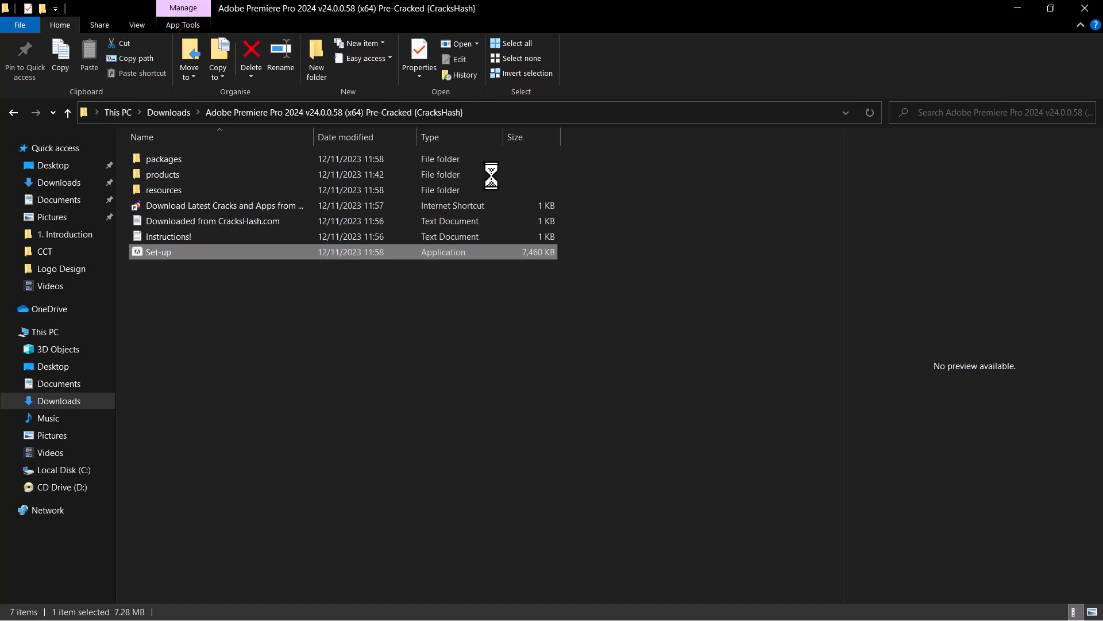
double_click(158, 251)
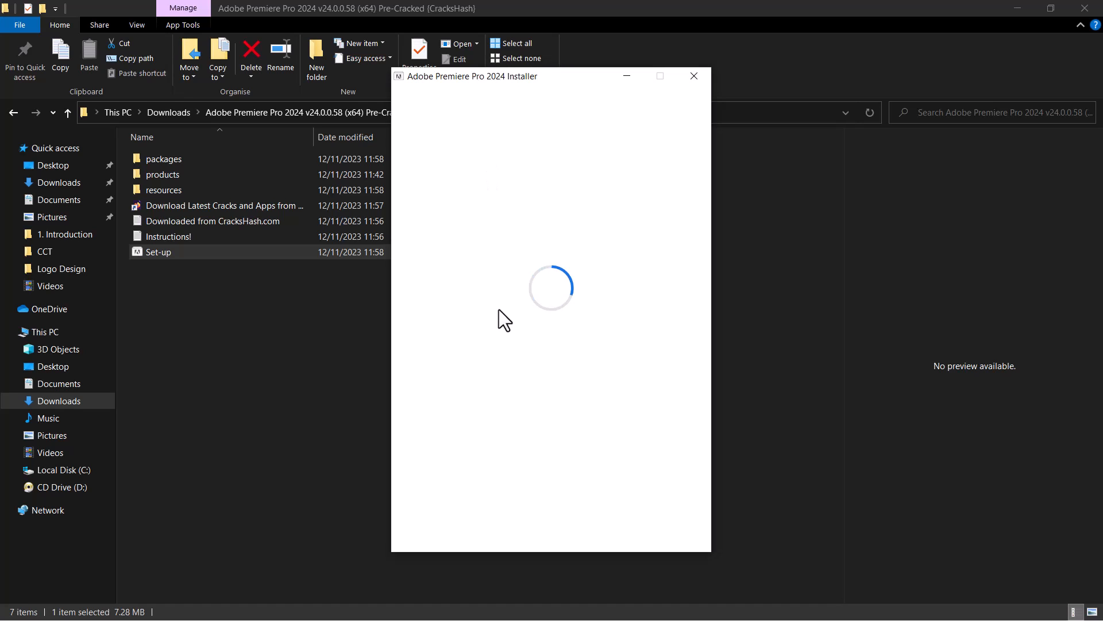
mouse_move(613, 529)
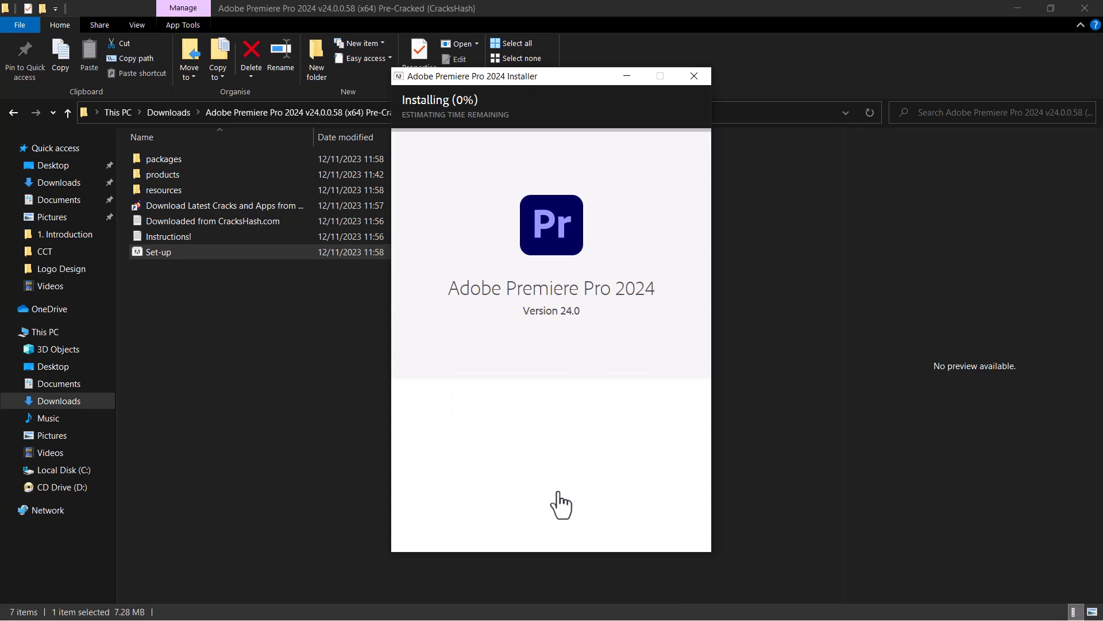
mouse_move(355, 161)
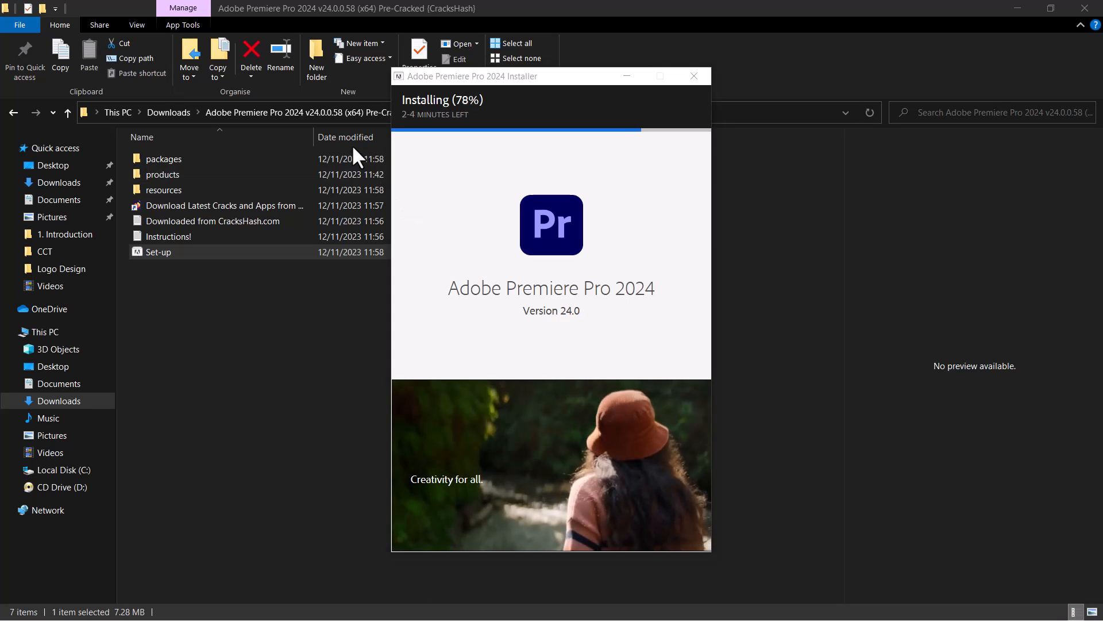
mouse_move(566, 173)
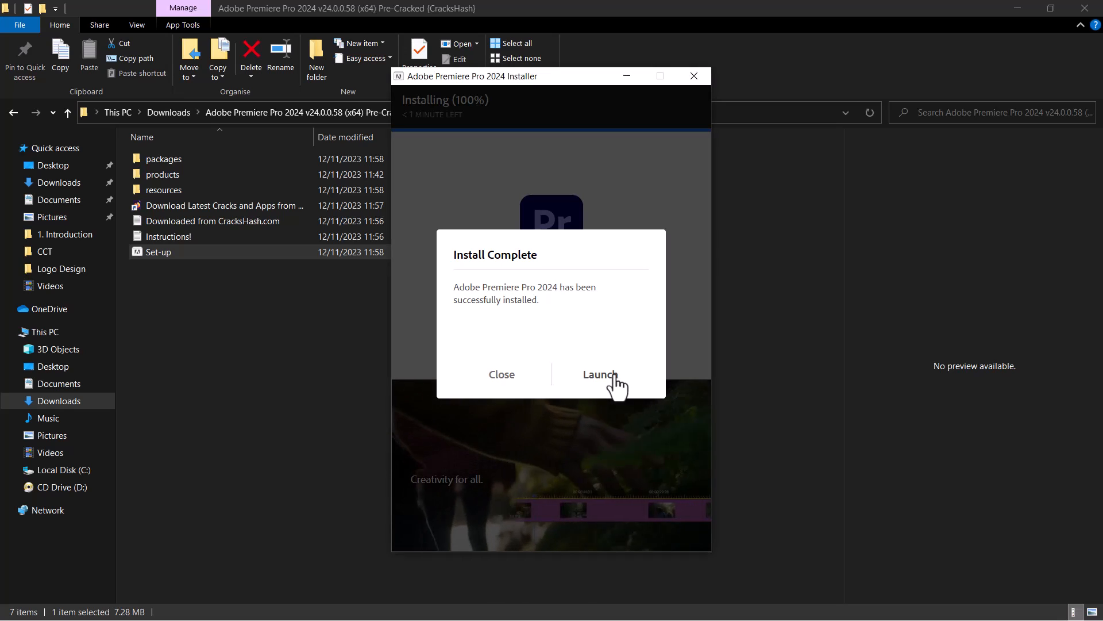
Launch Premiere Pro 2024 from the Install Complete dialog
left_click(599, 375)
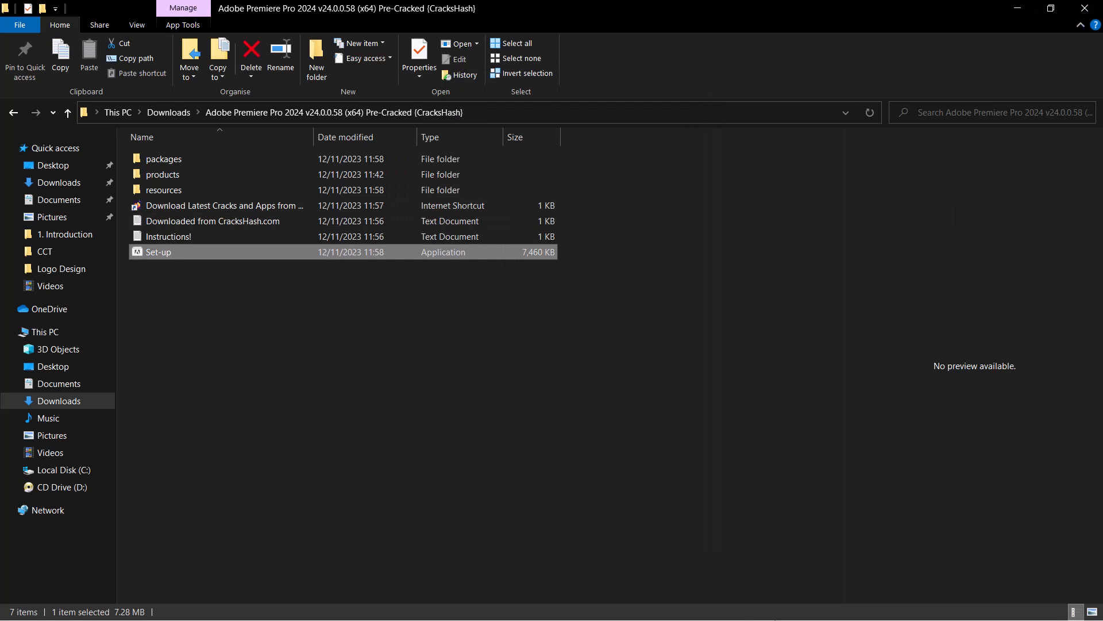
double_click(158, 252)
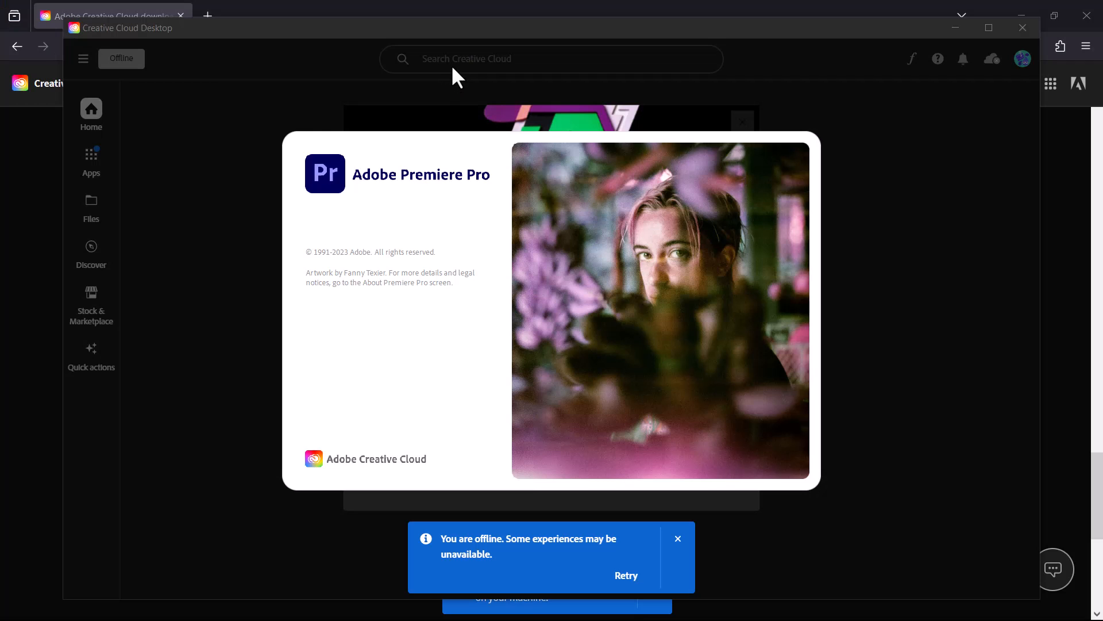
mouse_move(447, 120)
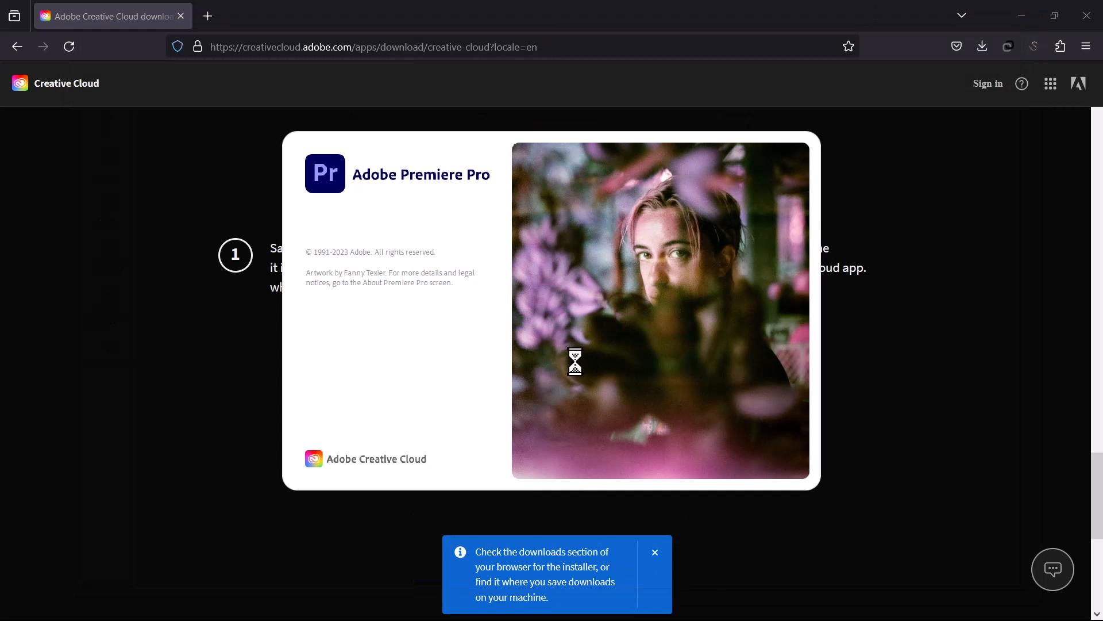
mouse_move(591, 295)
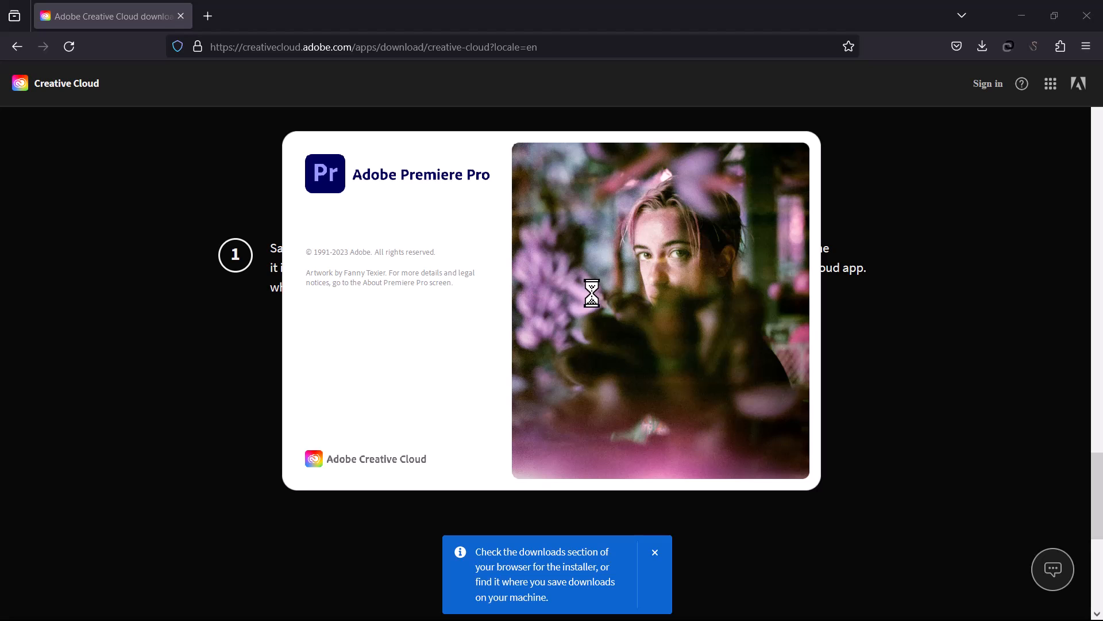